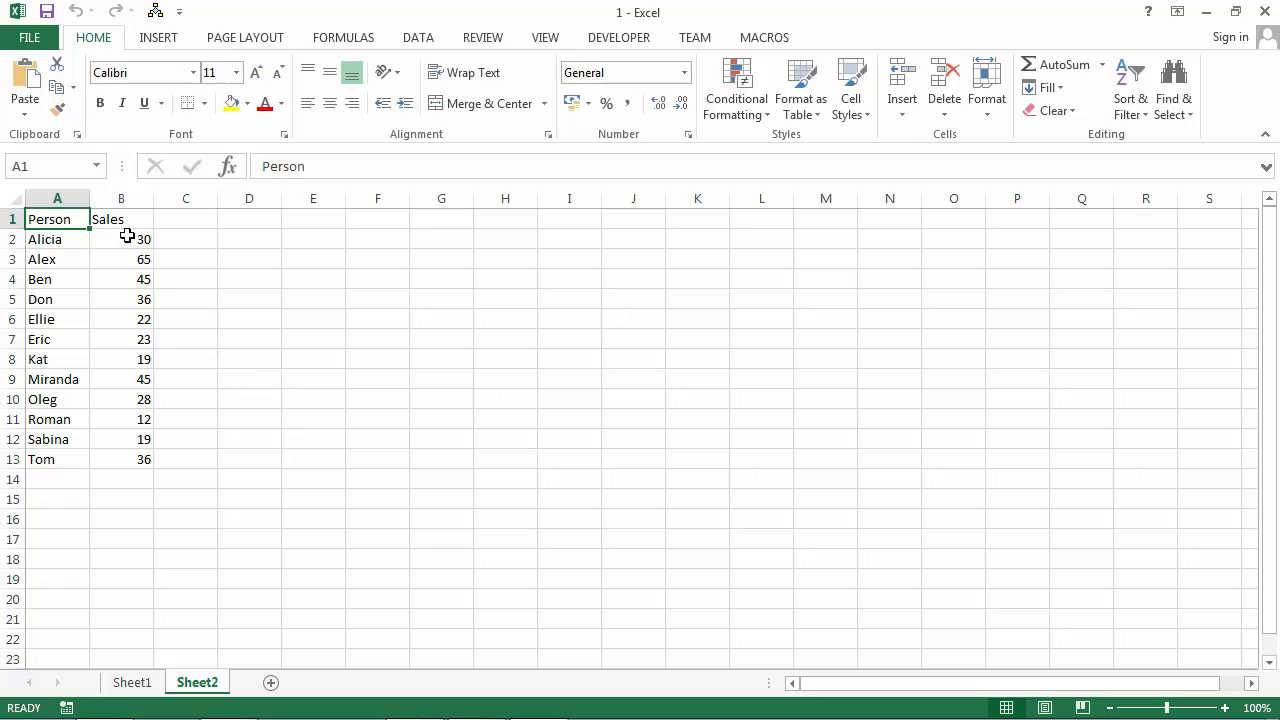
- Preview the Sales values B2:B13, reset to A1, and open Sheet2's View Code window
{"action": "left_click", "coordinate": [121, 239]}
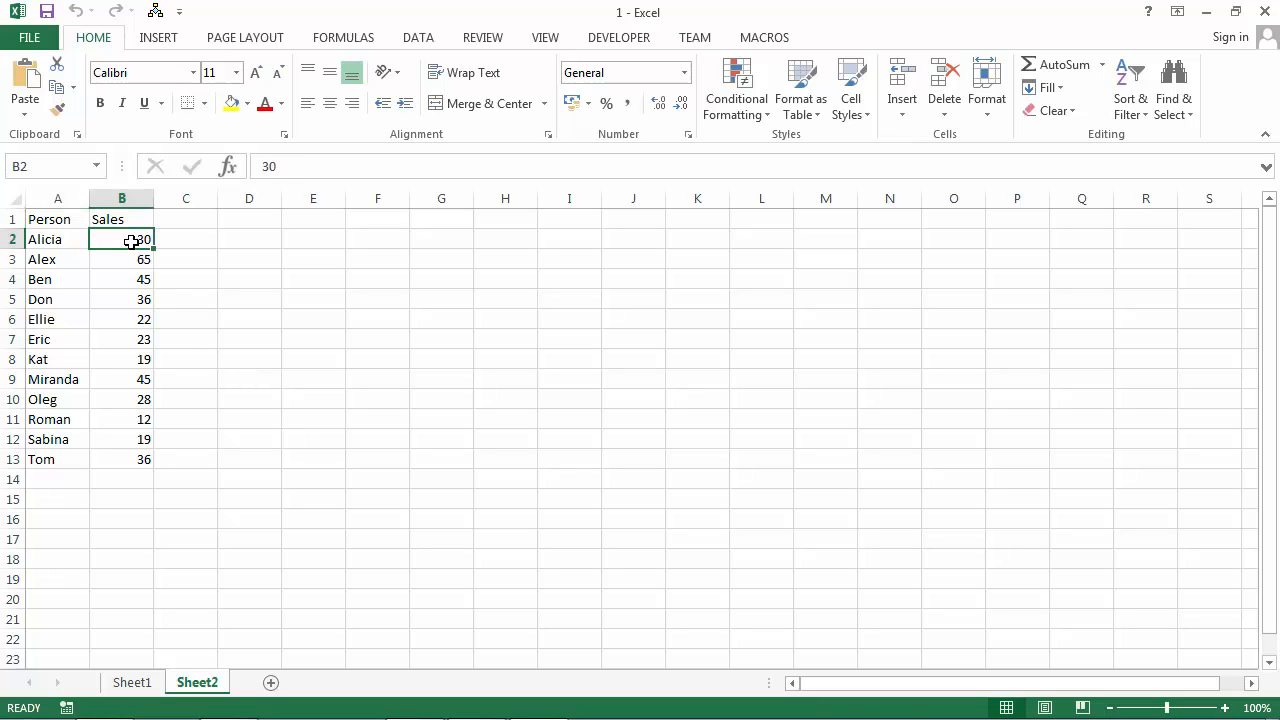
{"action": "left_click_drag", "start_coordinate": [122, 239], "coordinate": [122, 459]}
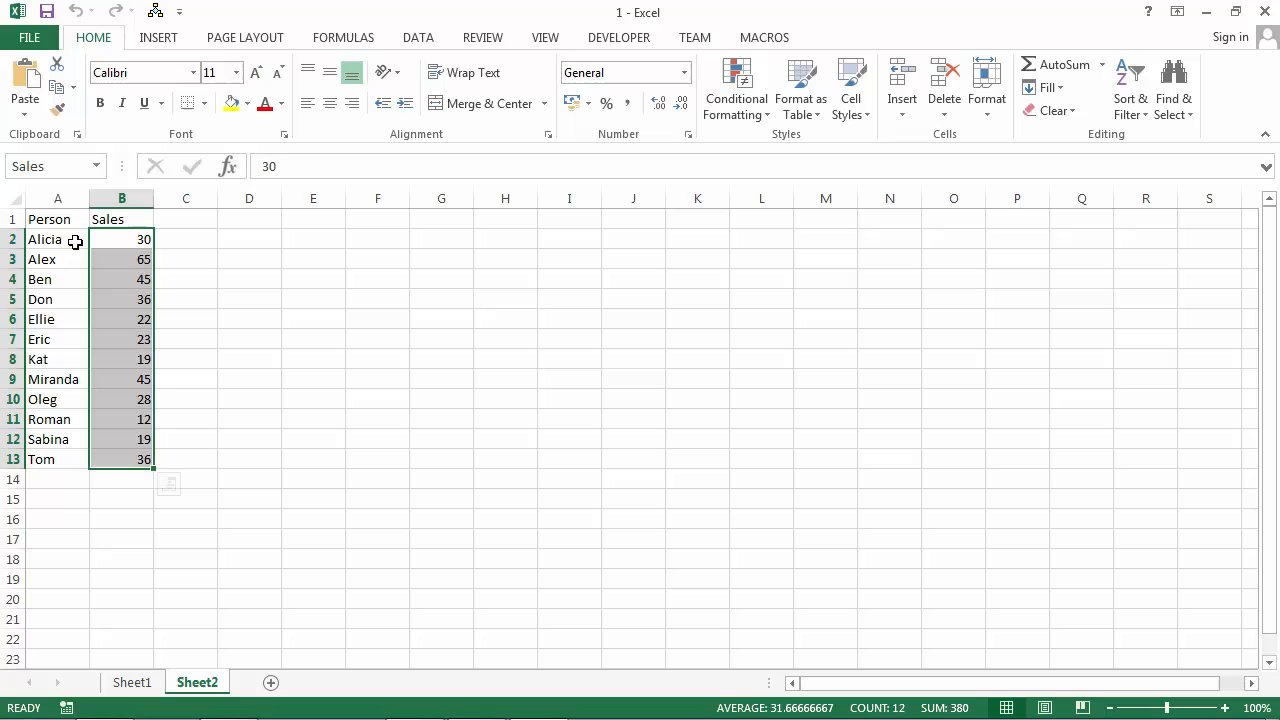
{"action": "left_click", "coordinate": [57, 219]}
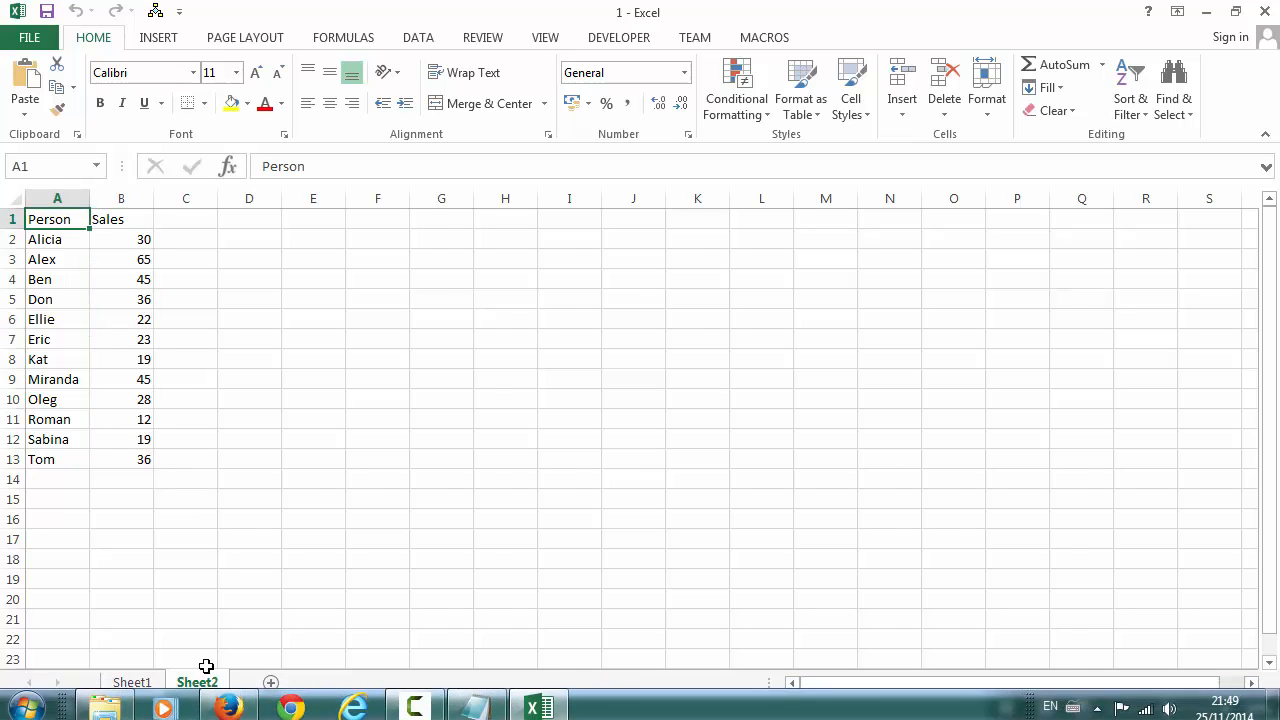
{"action": "right_click", "coordinate": [197, 682]}
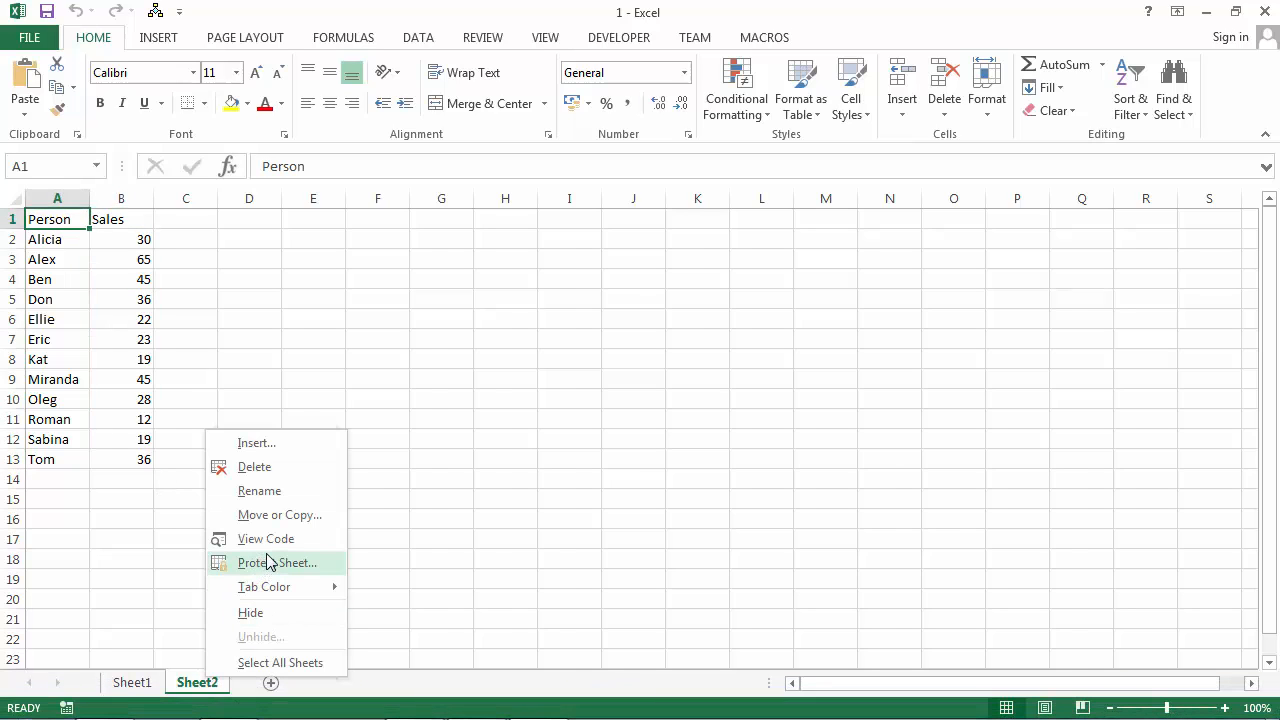
{"action": "left_click", "coordinate": [266, 538]}
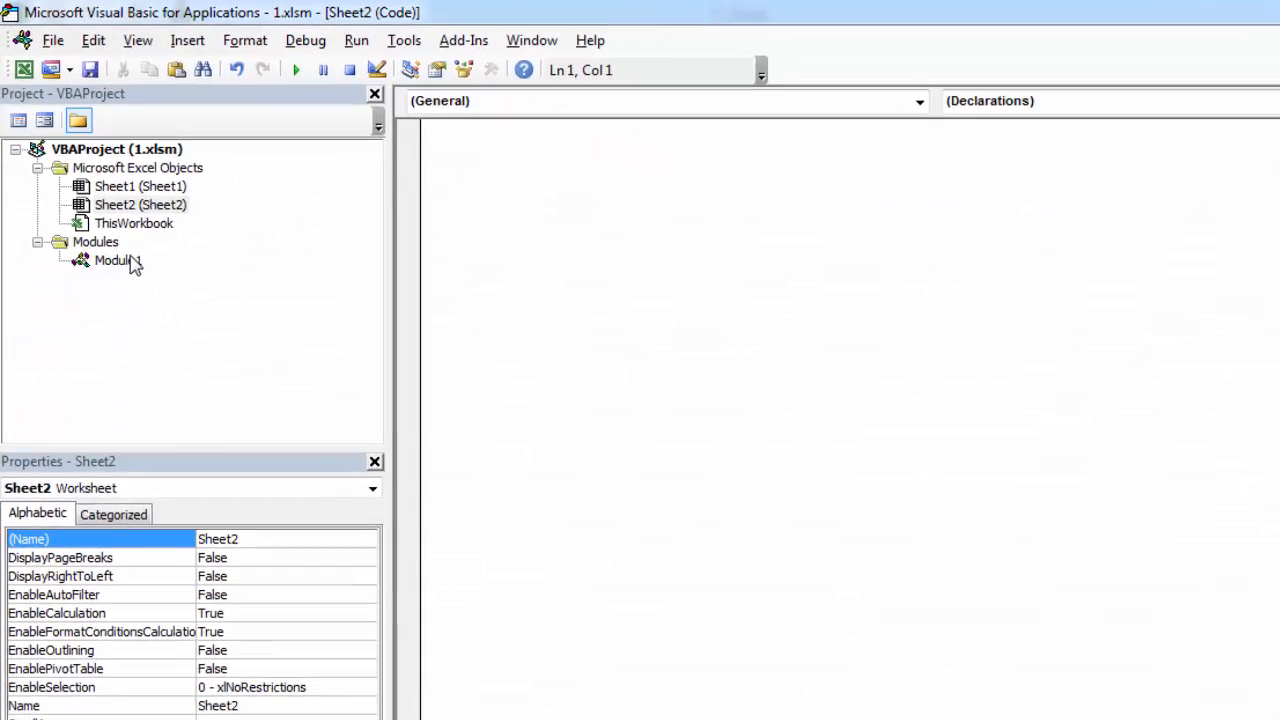
- In Module1, type the header Sub SelectingRangeOfCellsUsingRange() below the existing macros
{"action": "double_click", "coordinate": [113, 261]}
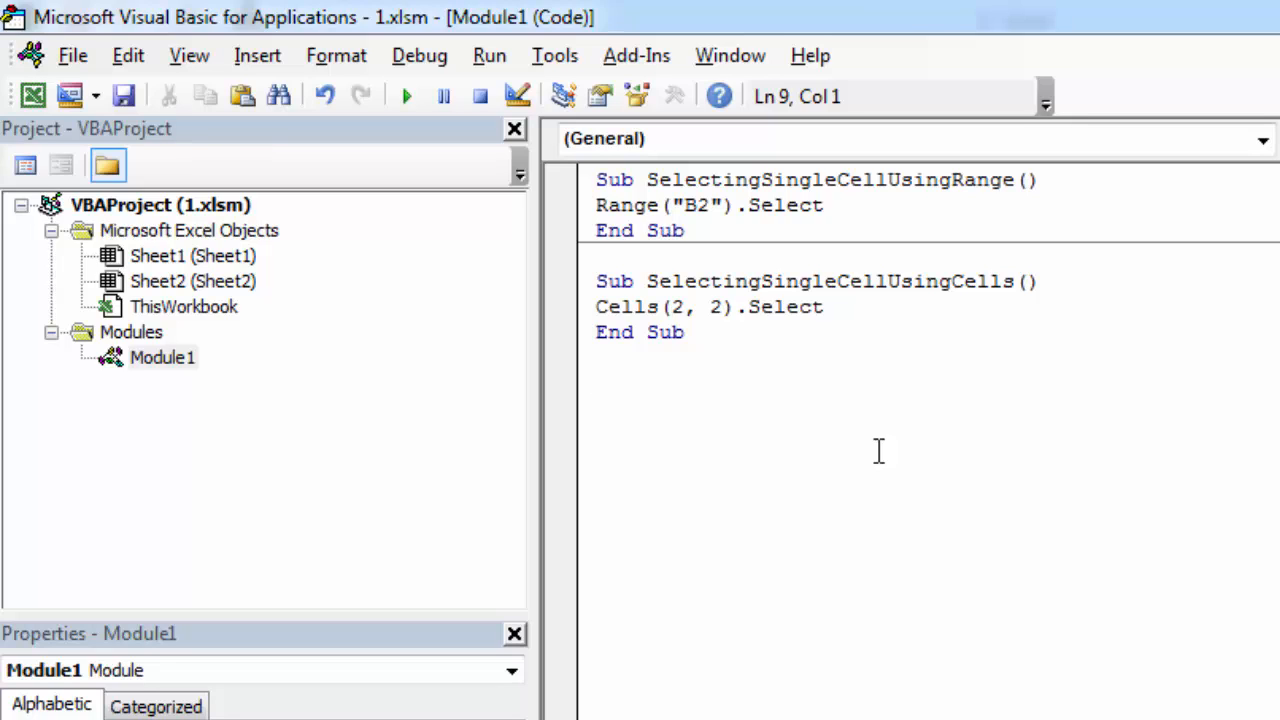
{"action": "type", "text": "Sub Se"}
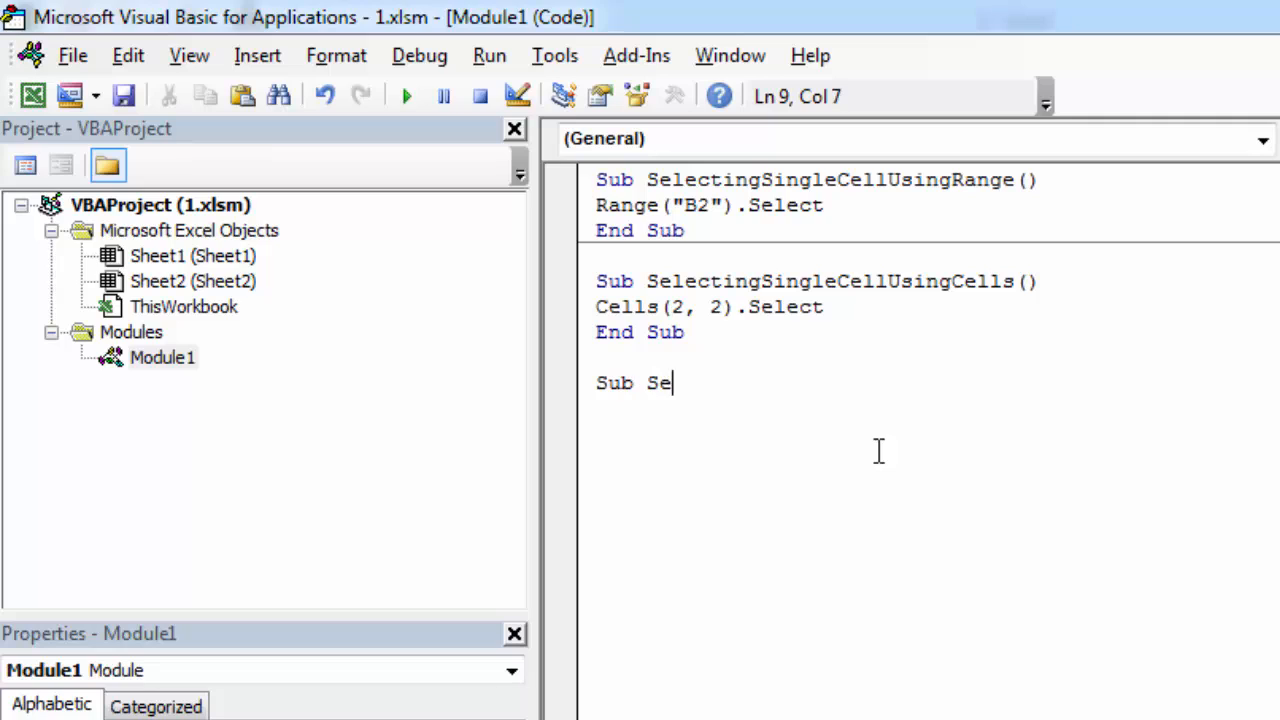
{"action": "type", "text": "lecting"}
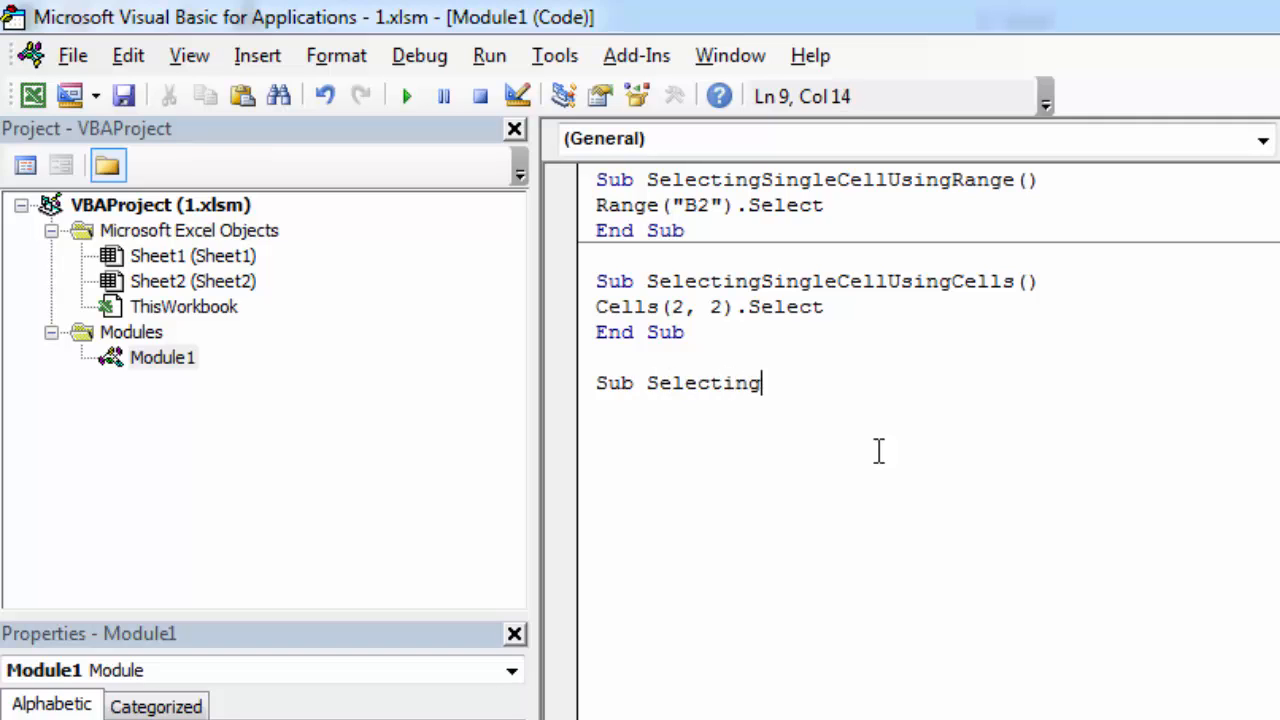
{"action": "type", "text": "Rang"}
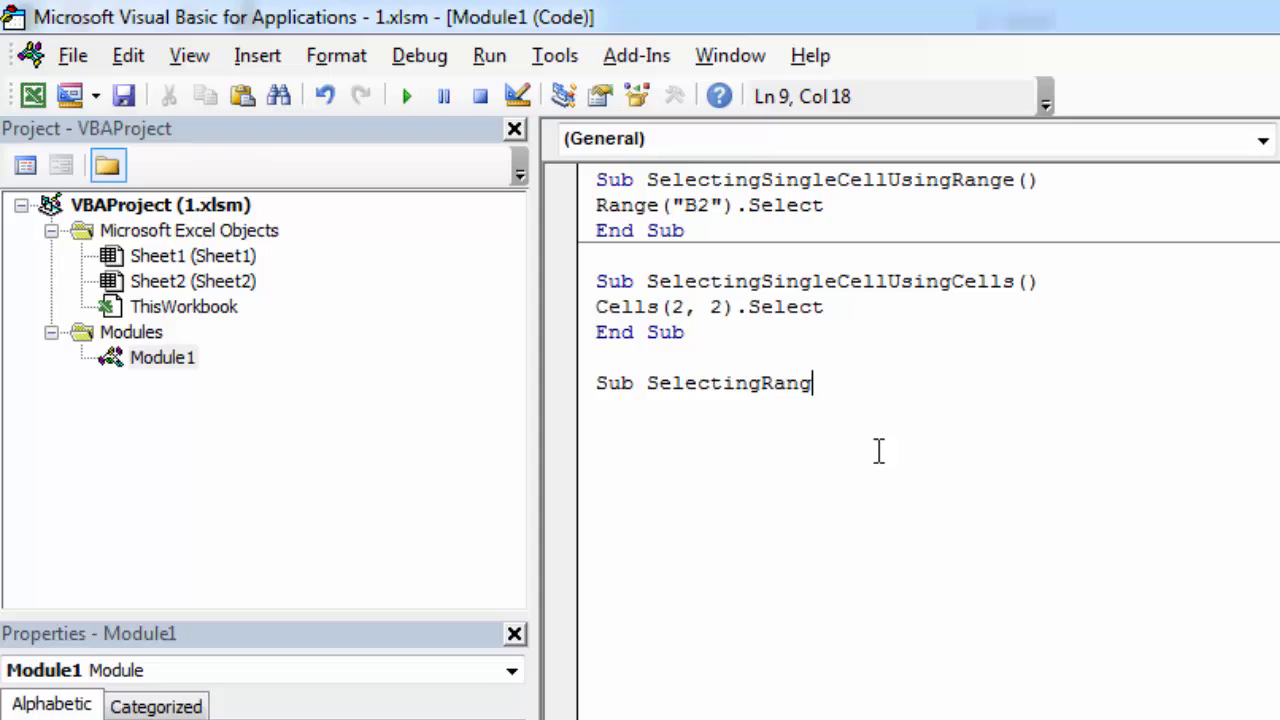
{"action": "type", "text": "eOfCell"}
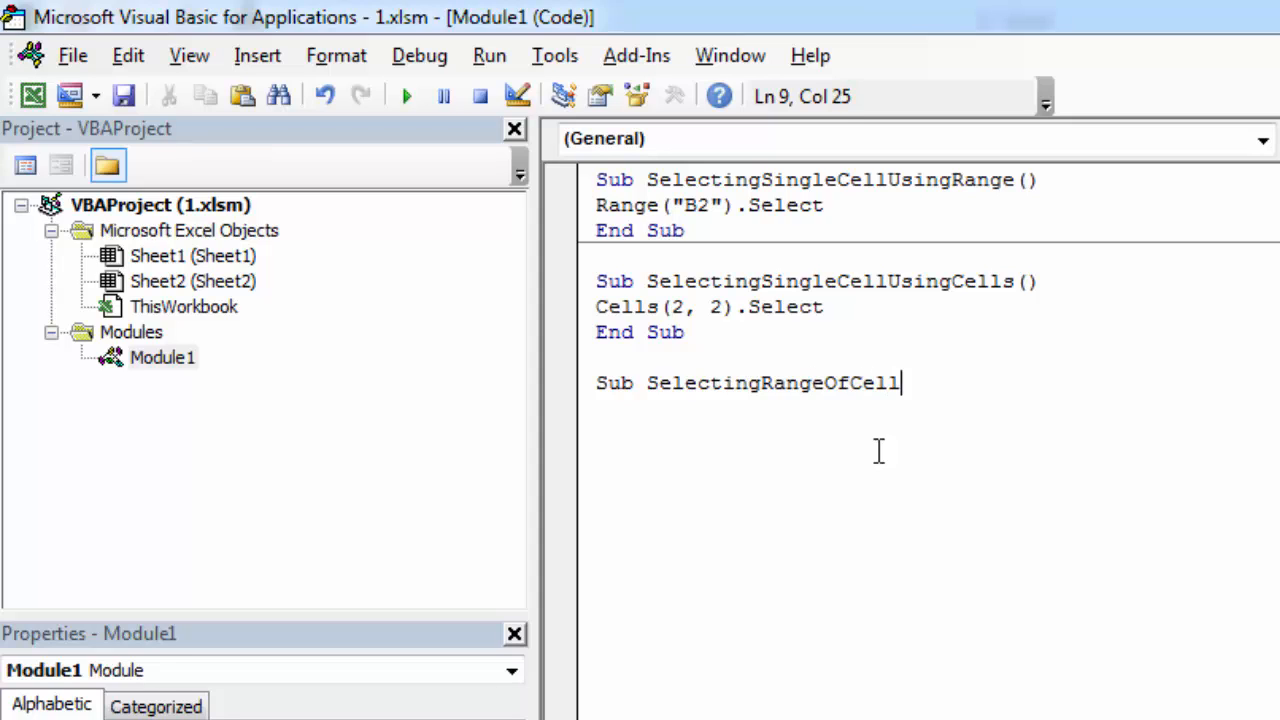
{"action": "type", "text": "sUsin"}
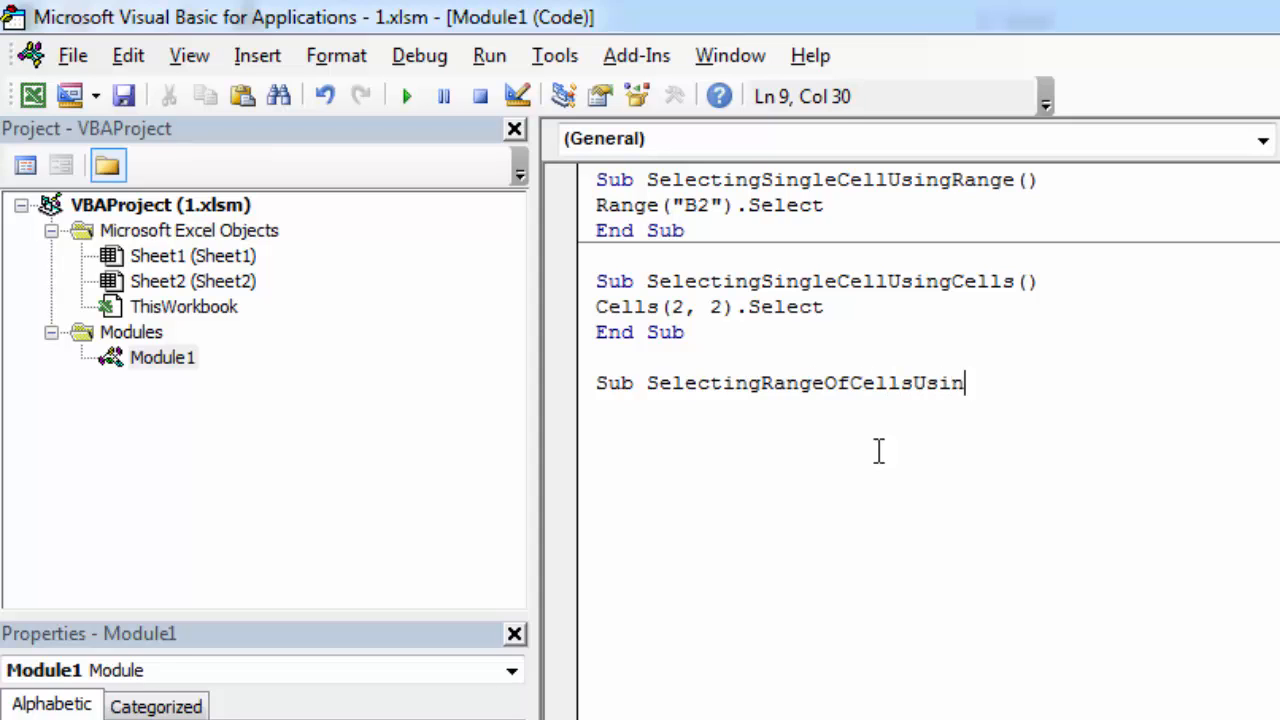
{"action": "type", "text": "gRanf"}
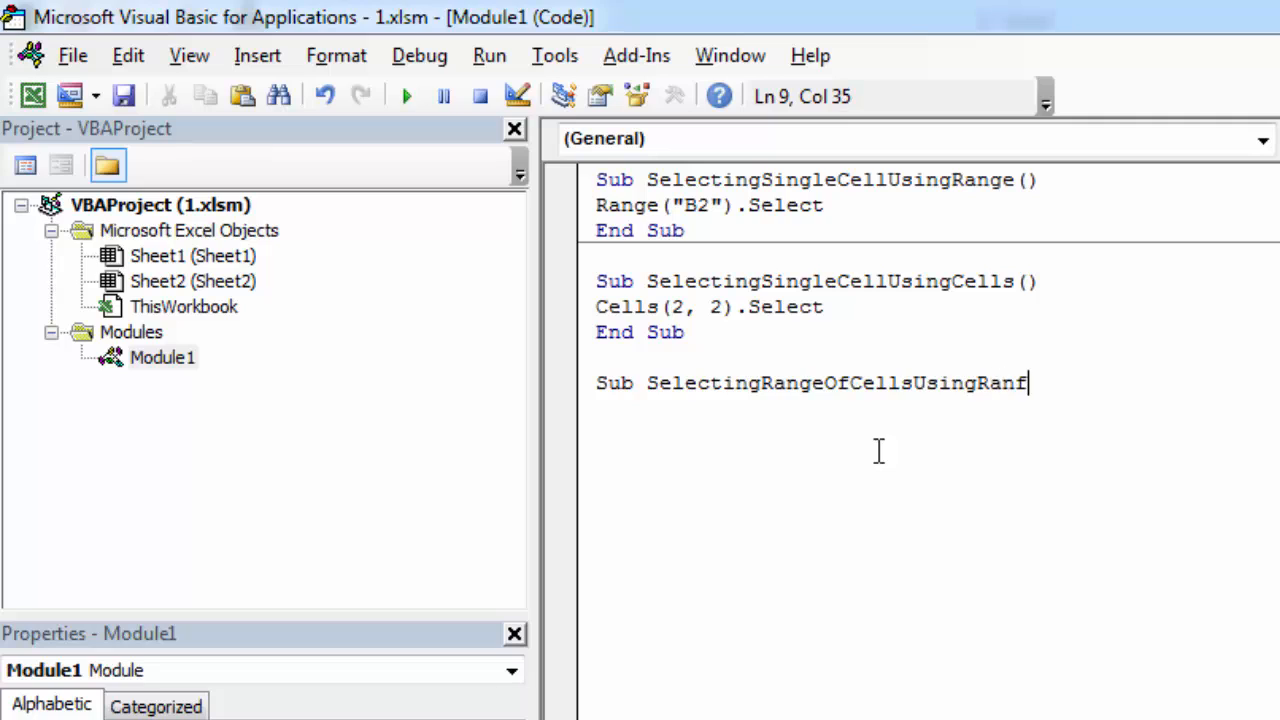
{"action": "type", "text": "ge()"}
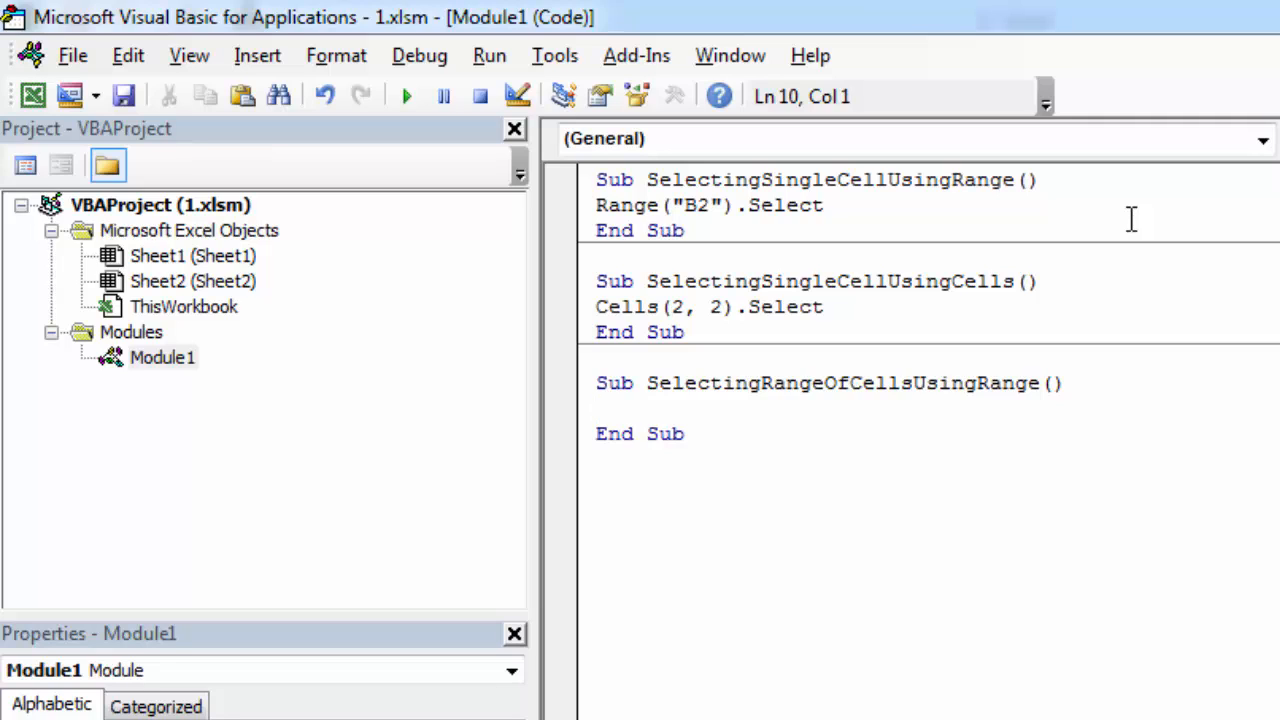
- Add the line Range("B2:B13").Select inside the macro, completing Select with IntelliSense
{"action": "type", "text": "Range()"}
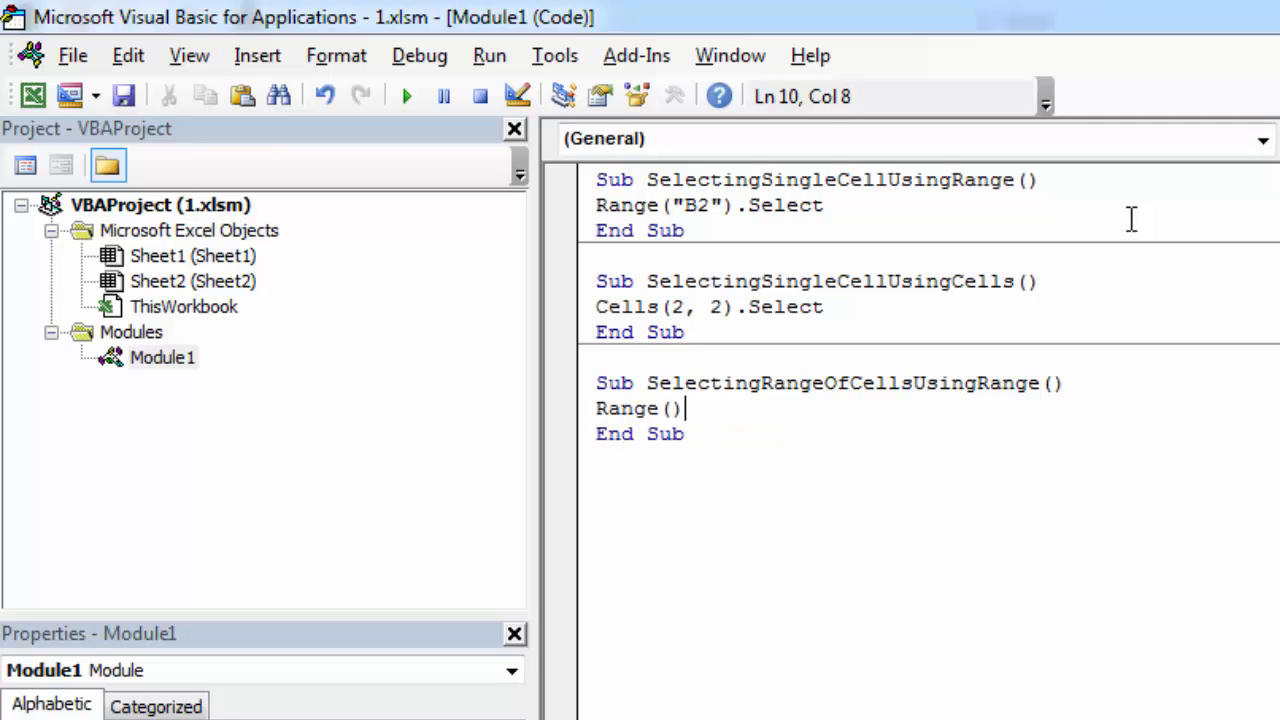
{"action": "type", "text": "\"\""}
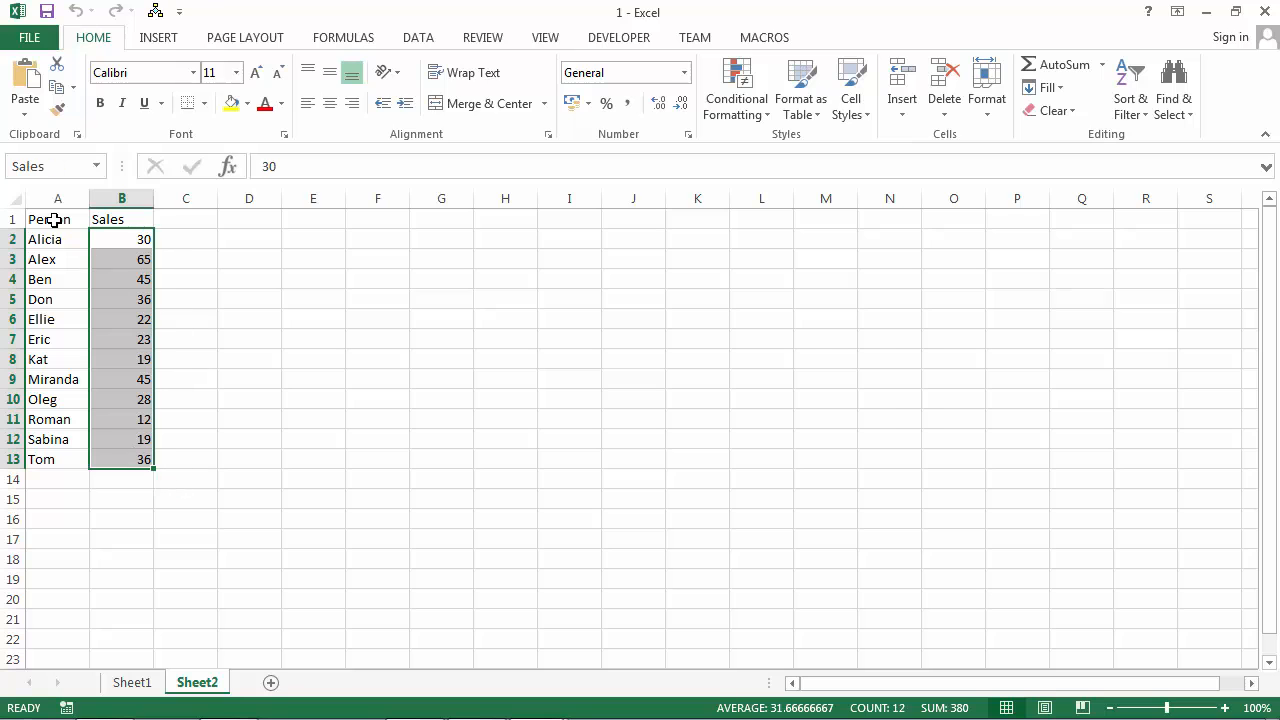
{"action": "left_click", "coordinate": [57, 219]}
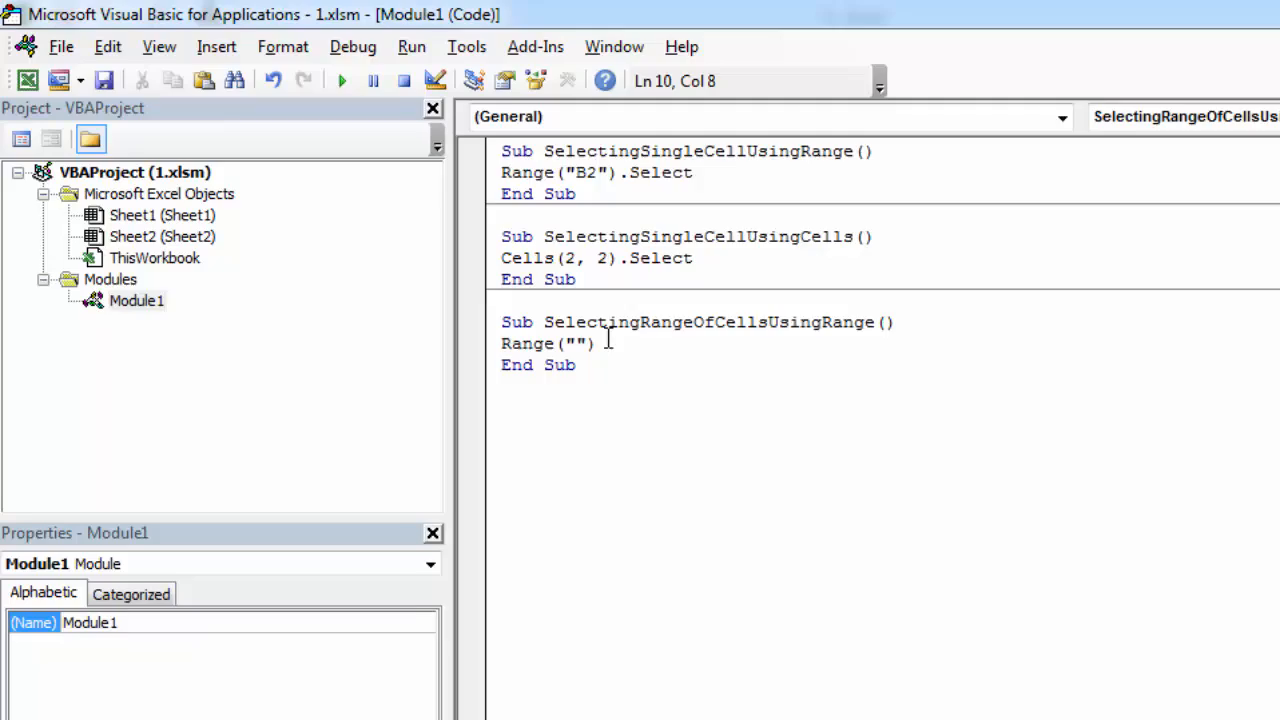
{"action": "type", "text": "B2"}
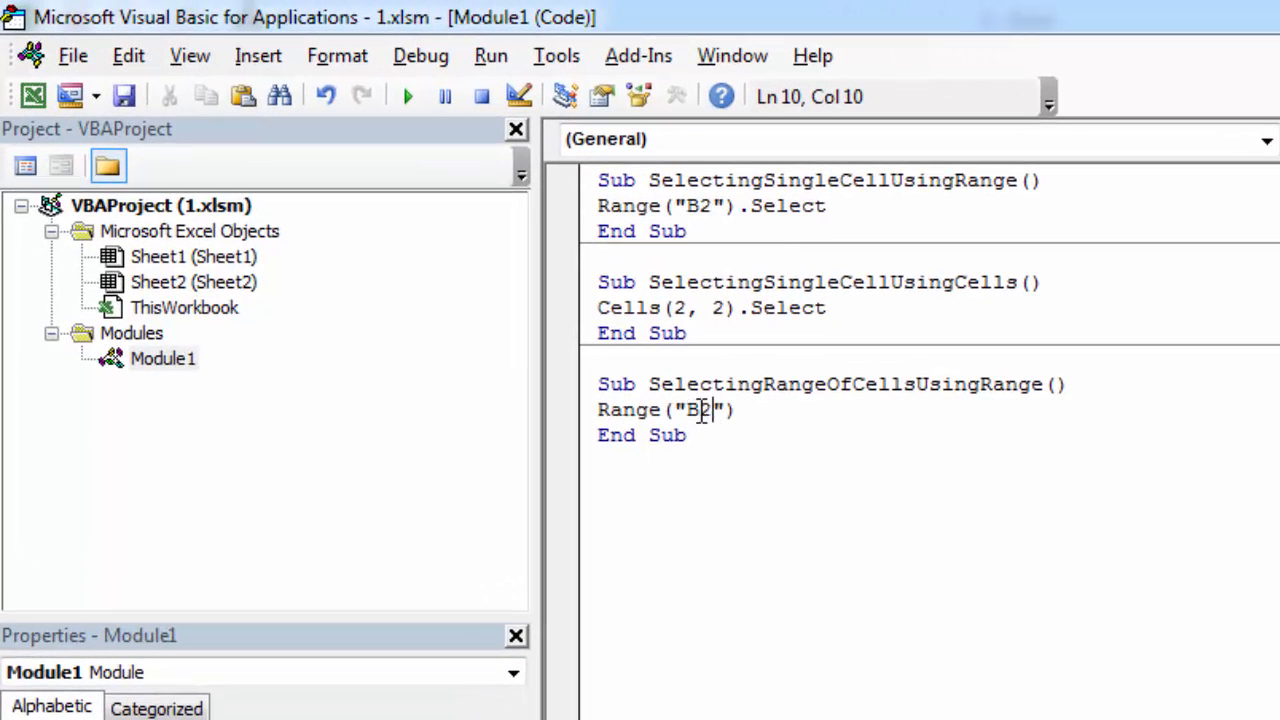
{"action": "type", "text": ":B13"}
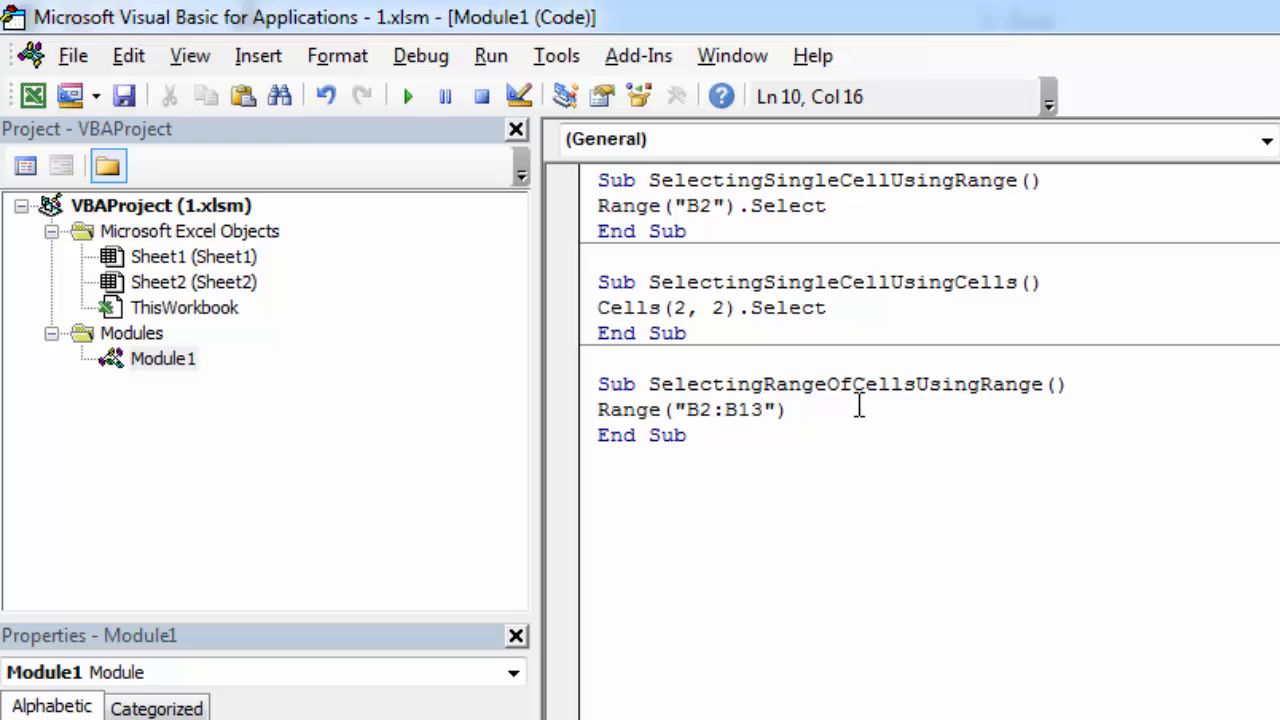
{"action": "type", "text": "."}
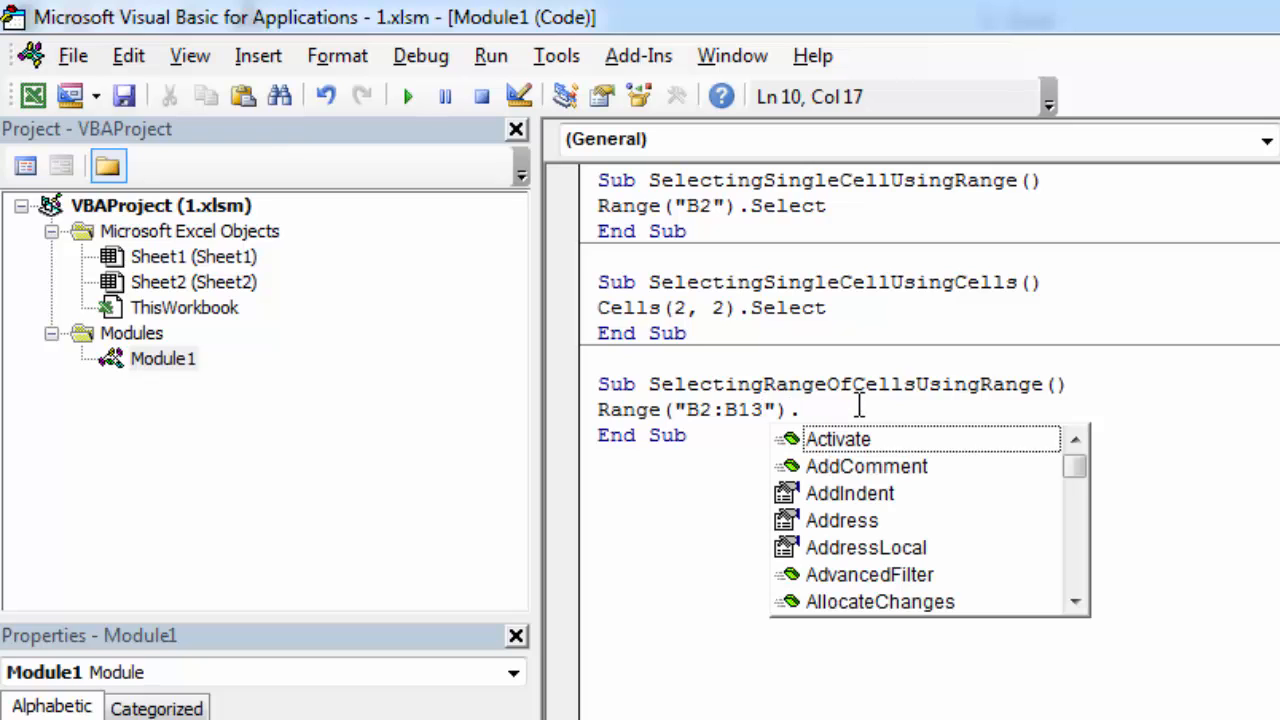
{"action": "type", "text": "se"}
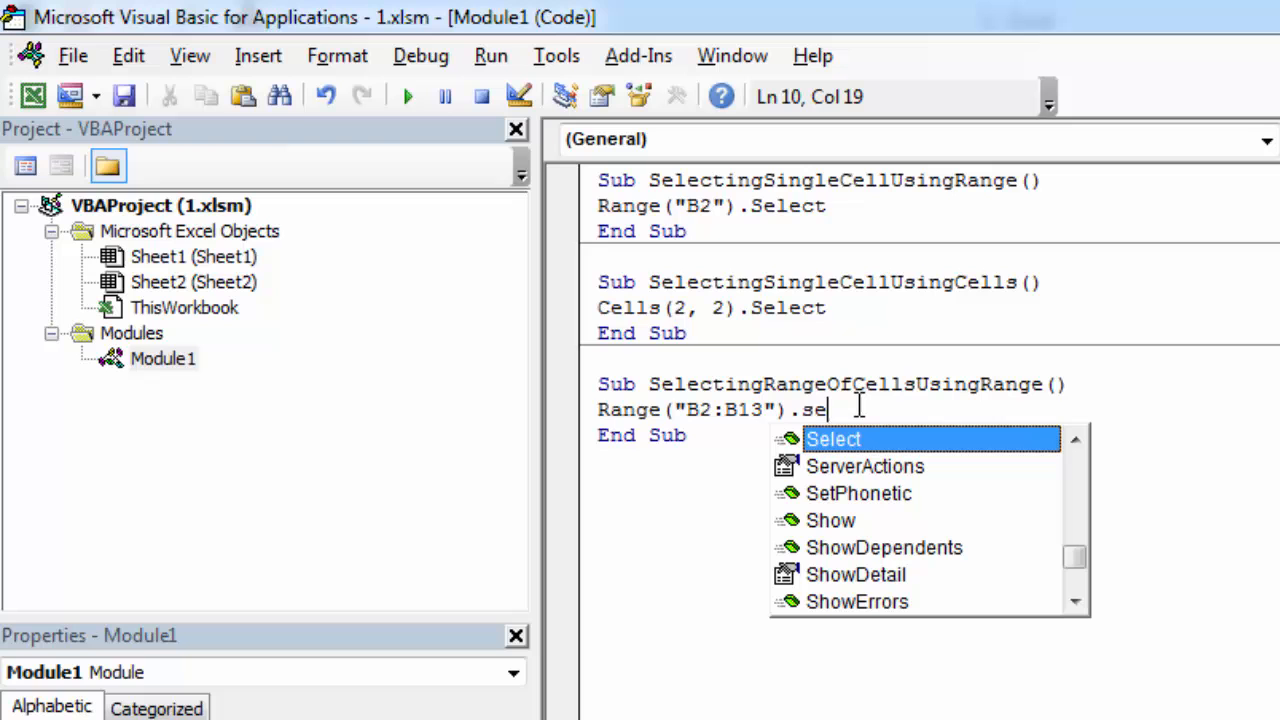
{"action": "key", "text": "Tab"}
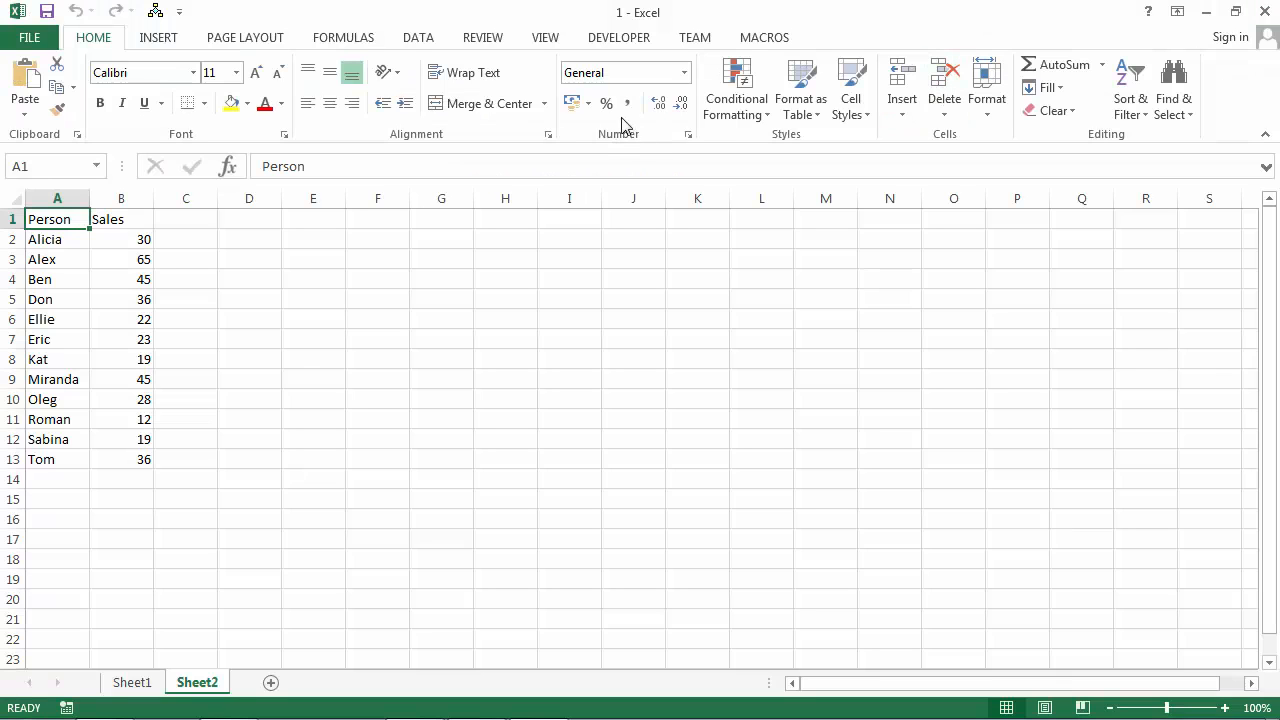
- Run SelectingRangeOfCellsUsingRange from the Developer tab's Macros list to select B2:B13
{"action": "left_click", "coordinate": [618, 37]}
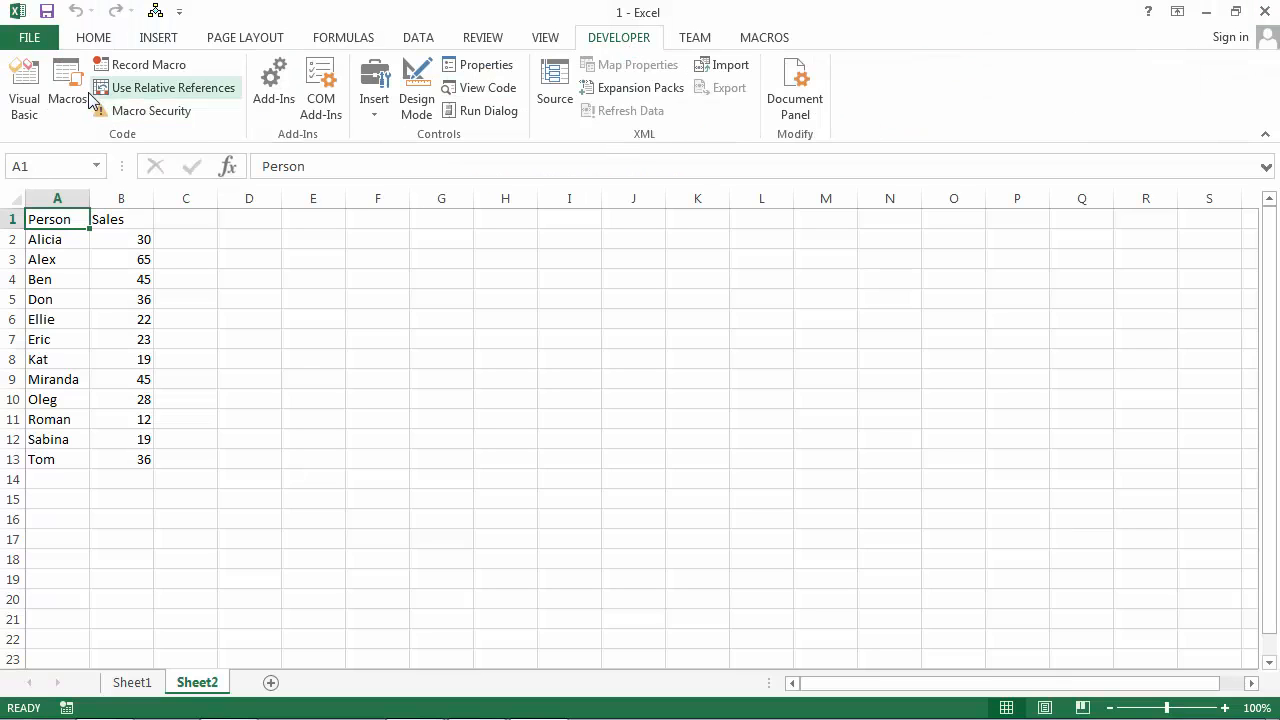
{"action": "left_click", "coordinate": [67, 80]}
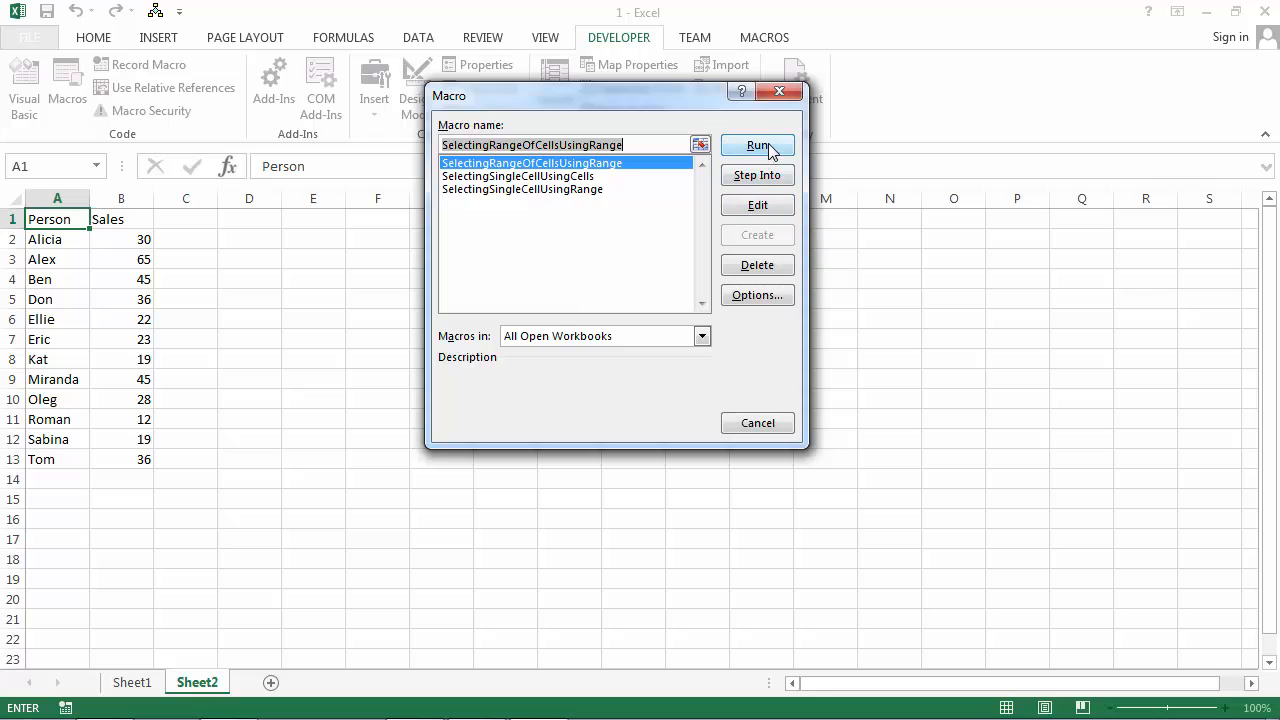
{"action": "left_click", "coordinate": [757, 145]}
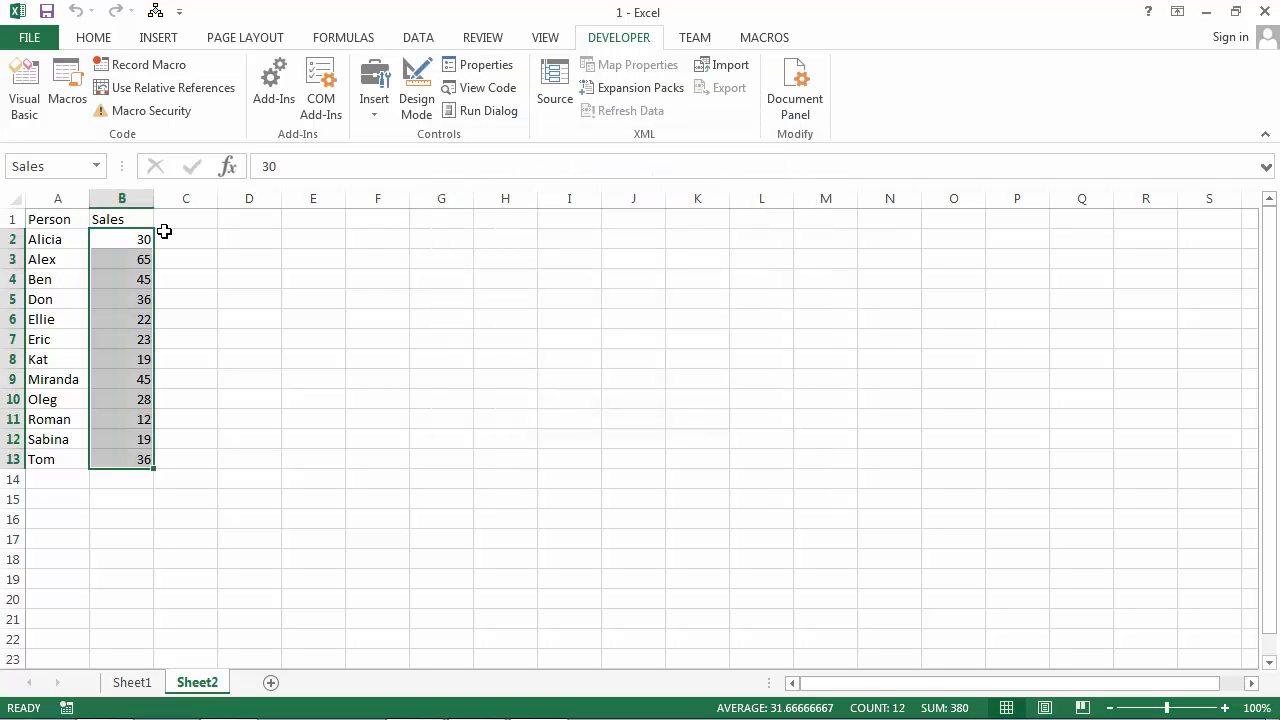